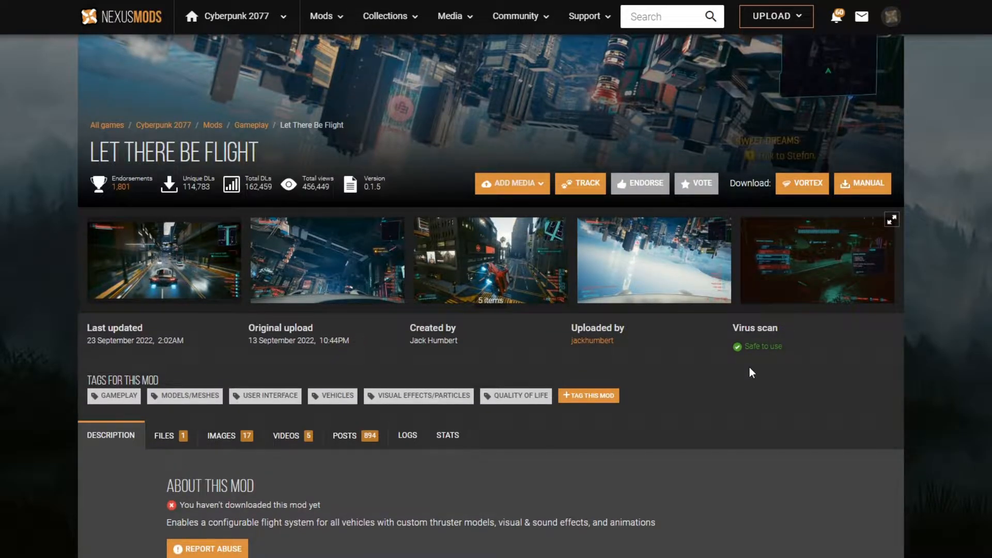
Expand Let There Be Flight's requirements and scroll RED4ext's list of dependent mods
{"action": "scroll", "scroll_direction": "down", "scroll_amount": 3}
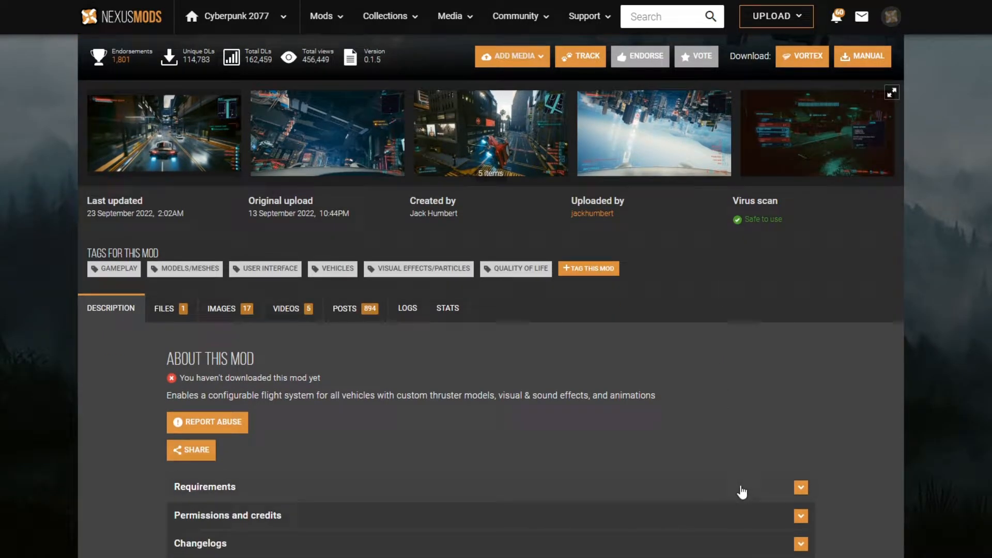
{"action": "left_click", "coordinate": [799, 487]}
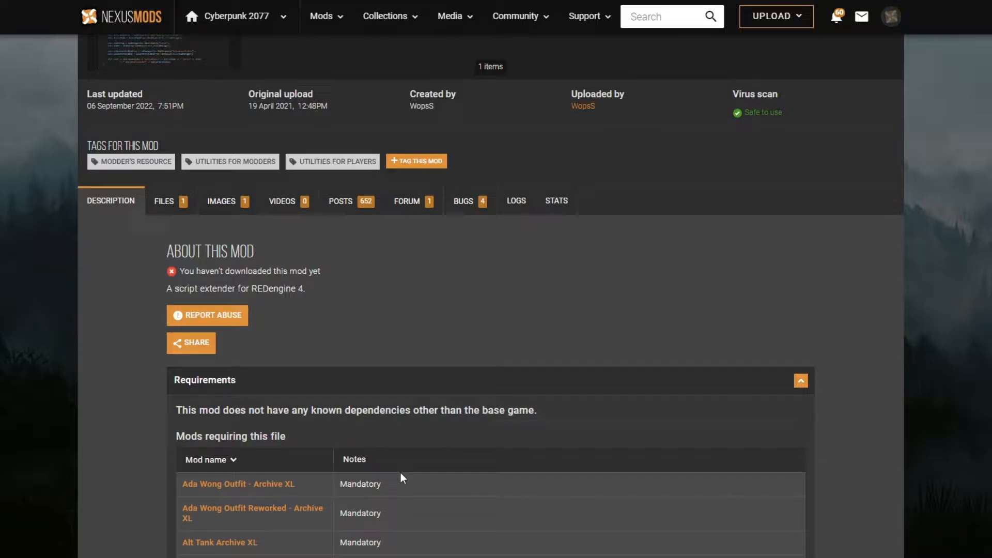
{"action": "scroll", "scroll_direction": "down", "scroll_amount": 3}
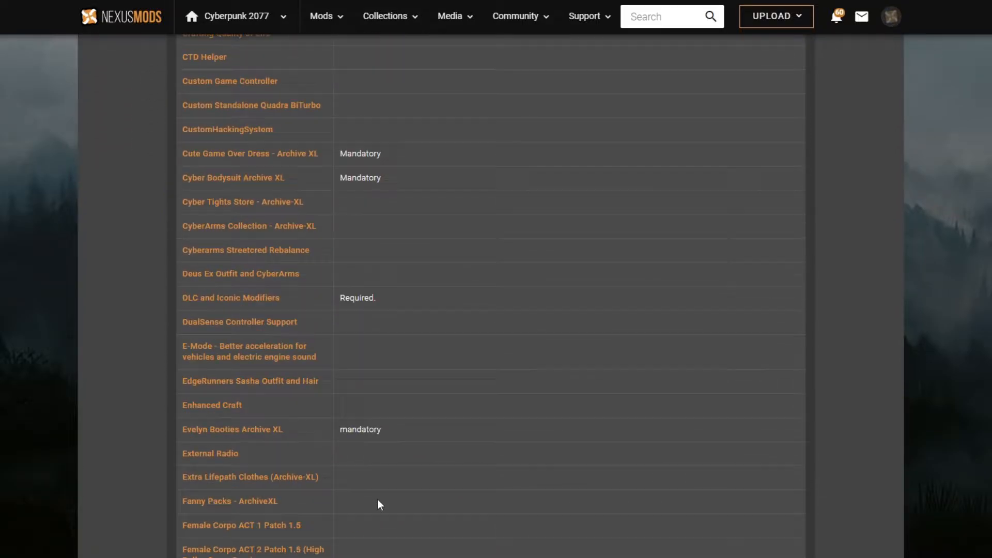
{"action": "scroll", "scroll_direction": "down", "scroll_amount": 3}
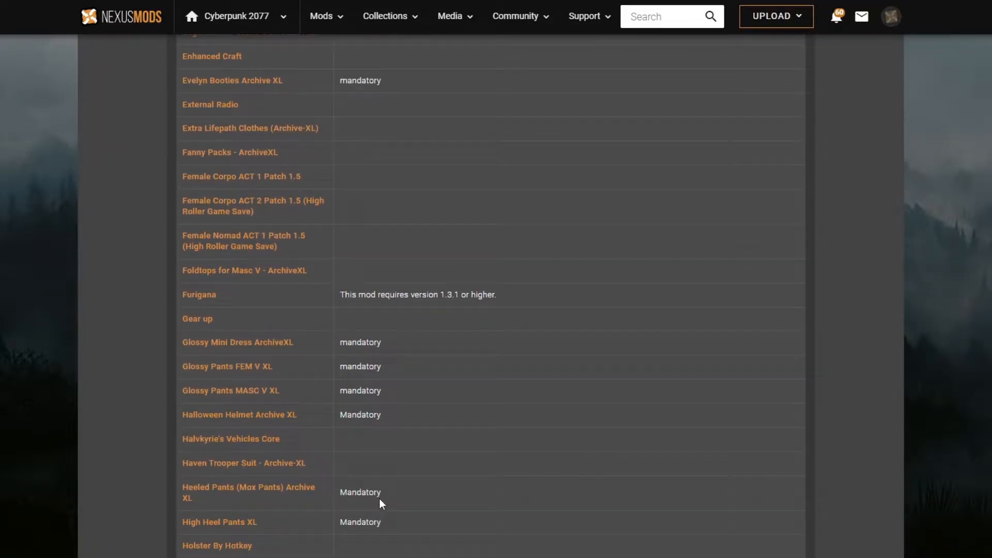
{"action": "scroll", "scroll_direction": "down", "scroll_amount": 3}
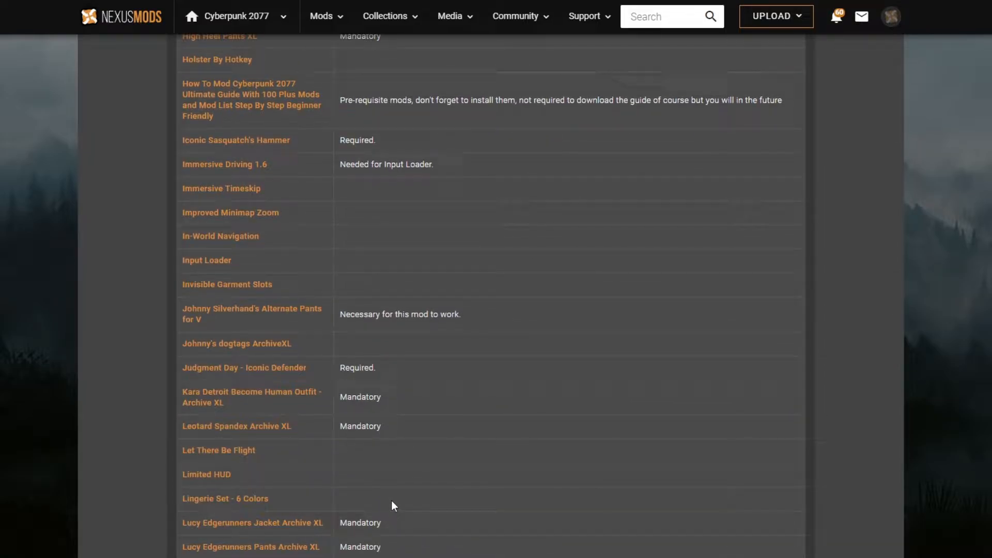
{"action": "mouse_move", "coordinate": [388, 497]}
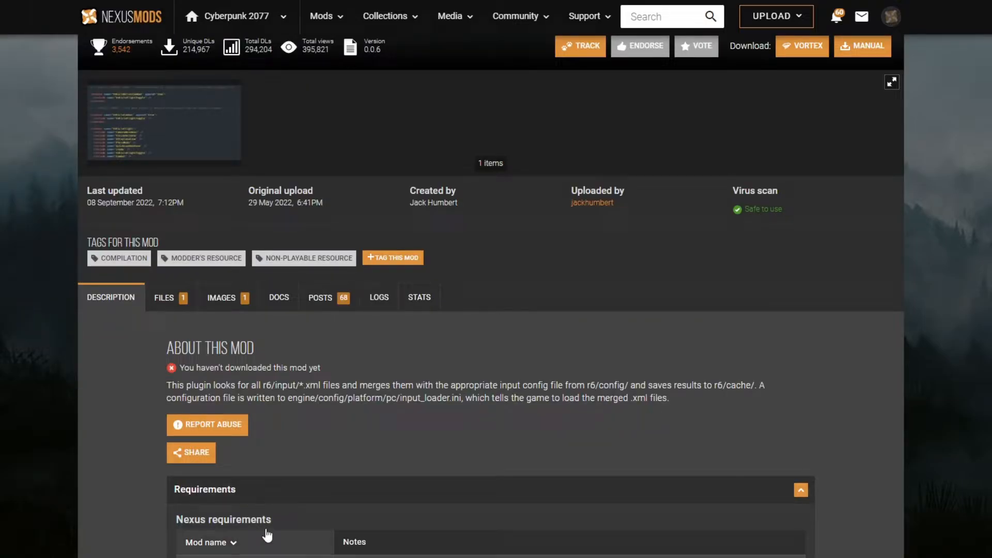
Browse redscript and the other dependency pages, expanding Requirements, then RED4ext's Installing section
{"action": "scroll", "scroll_direction": "down", "scroll_amount": 3}
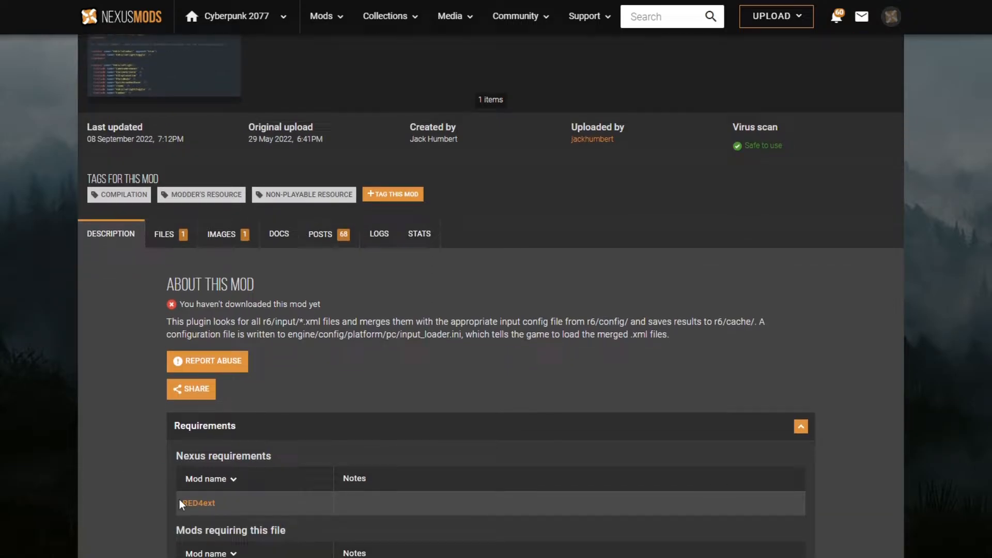
{"action": "left_click", "coordinate": [197, 503]}
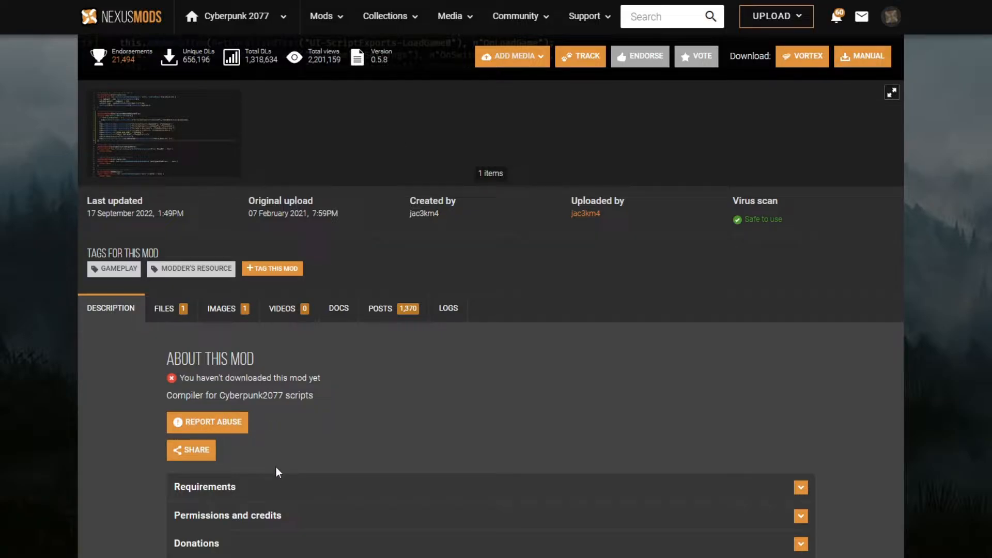
{"action": "left_click", "coordinate": [800, 487]}
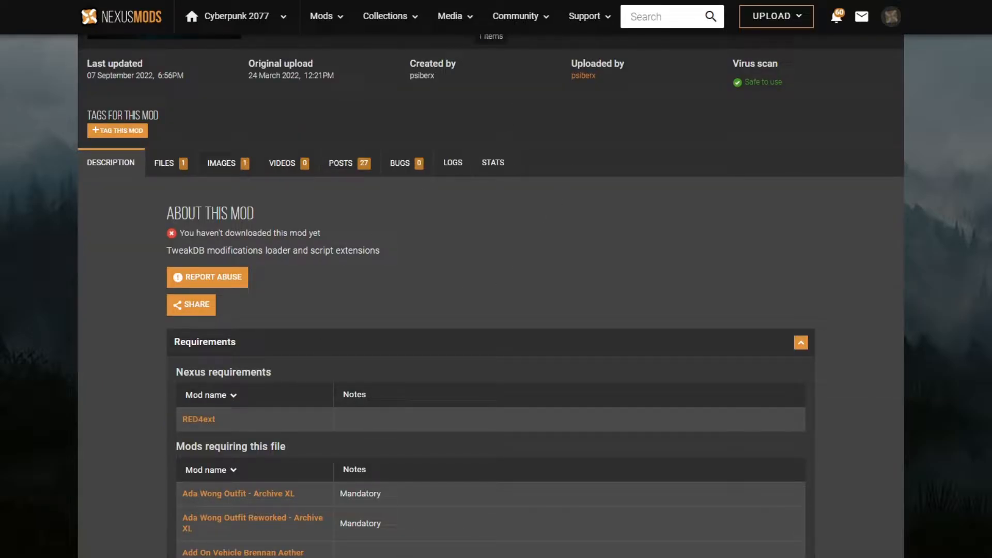
{"action": "scroll", "scroll_direction": "down", "scroll_amount": 3}
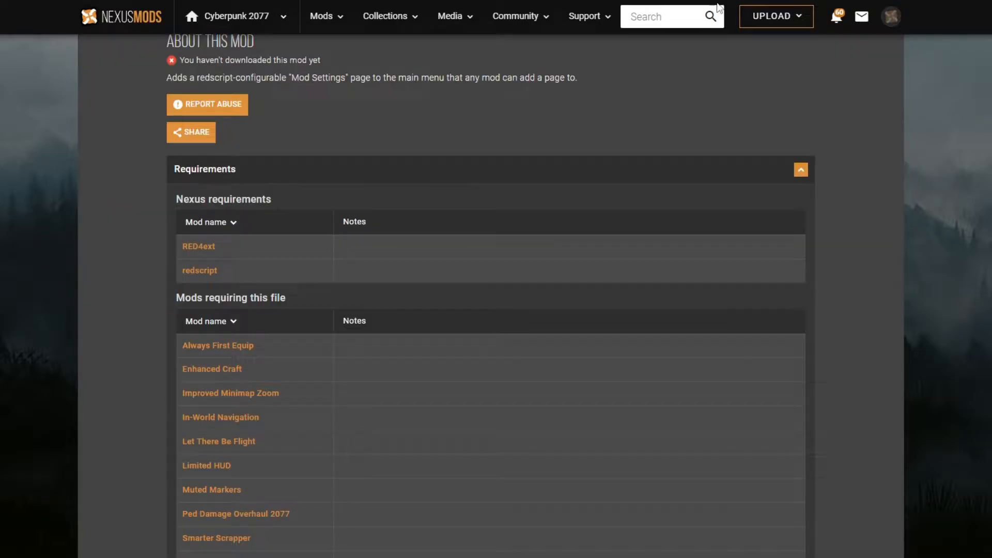
{"action": "mouse_move", "coordinate": [199, 246]}
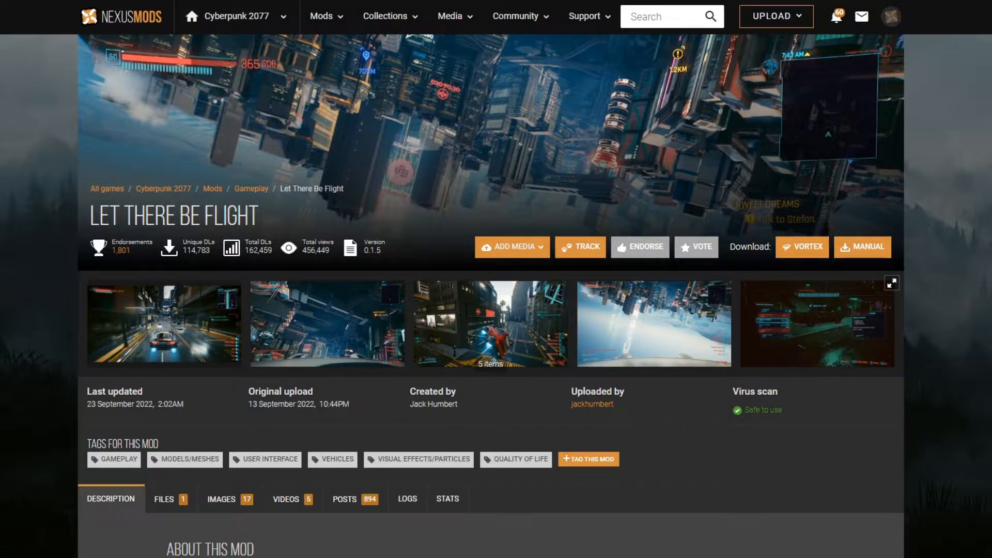
{"action": "scroll", "scroll_direction": "down", "scroll_amount": 3}
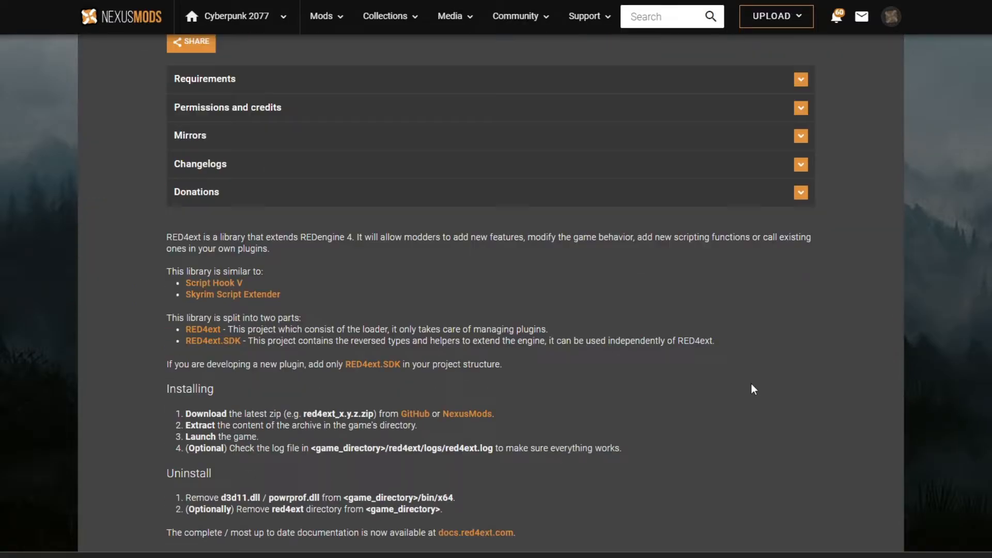
{"action": "scroll", "scroll_direction": "down", "scroll_amount": 3}
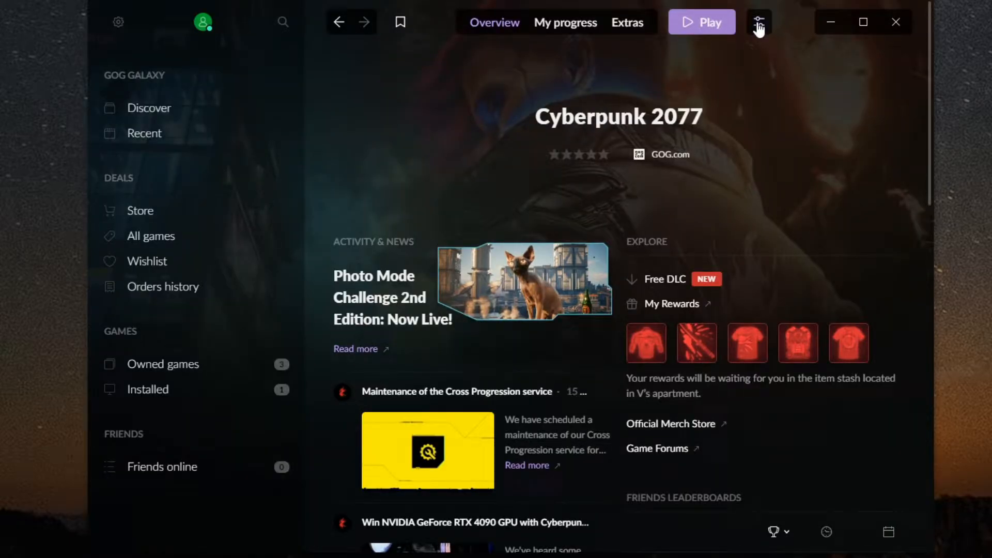
Show the Cyberpunk 2077 installation folder from the game's options menu
{"action": "left_click", "coordinate": [758, 22]}
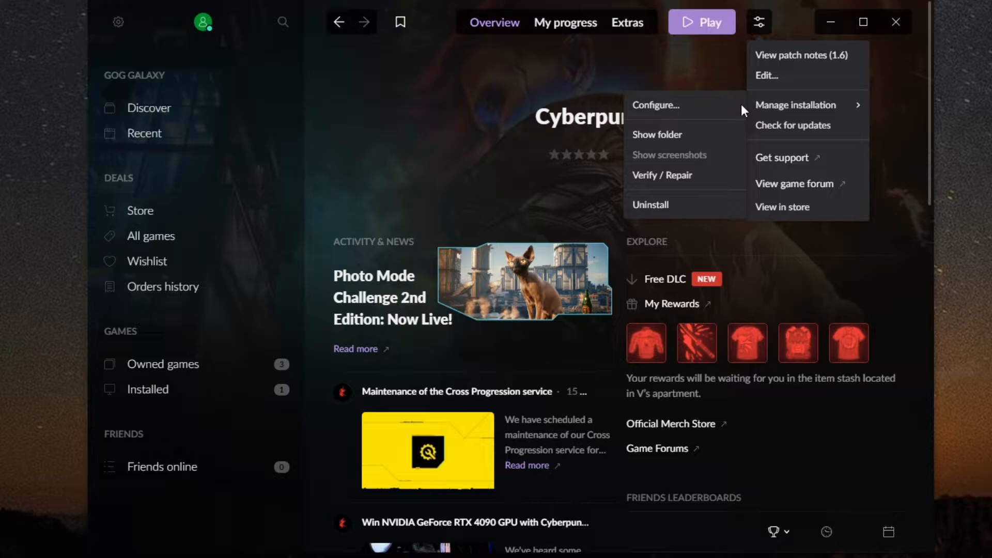
{"action": "left_click", "coordinate": [658, 135]}
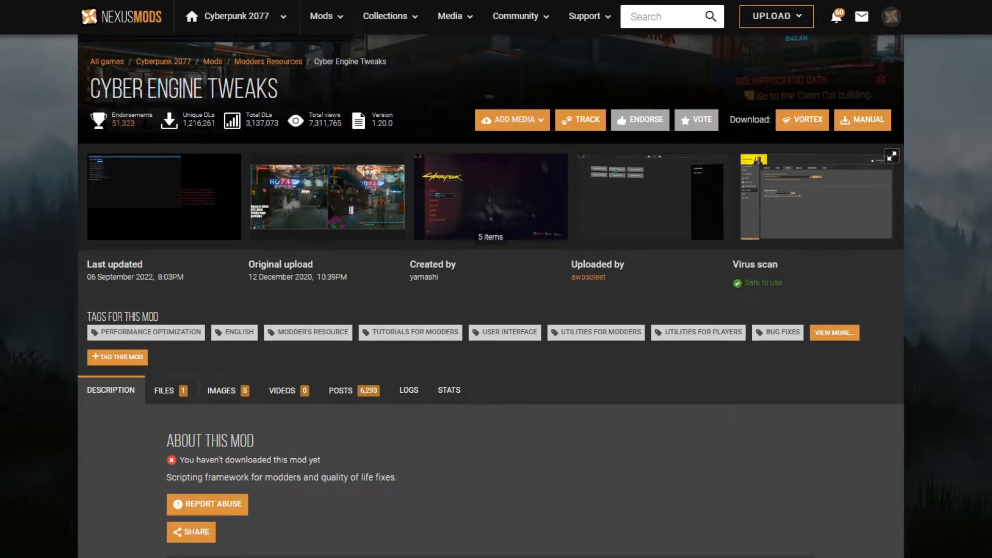
Scroll the cybercmd page's Requirements table listing Cyber Engine Tweaks as optional
{"action": "scroll", "scroll_direction": "down", "scroll_amount": 3}
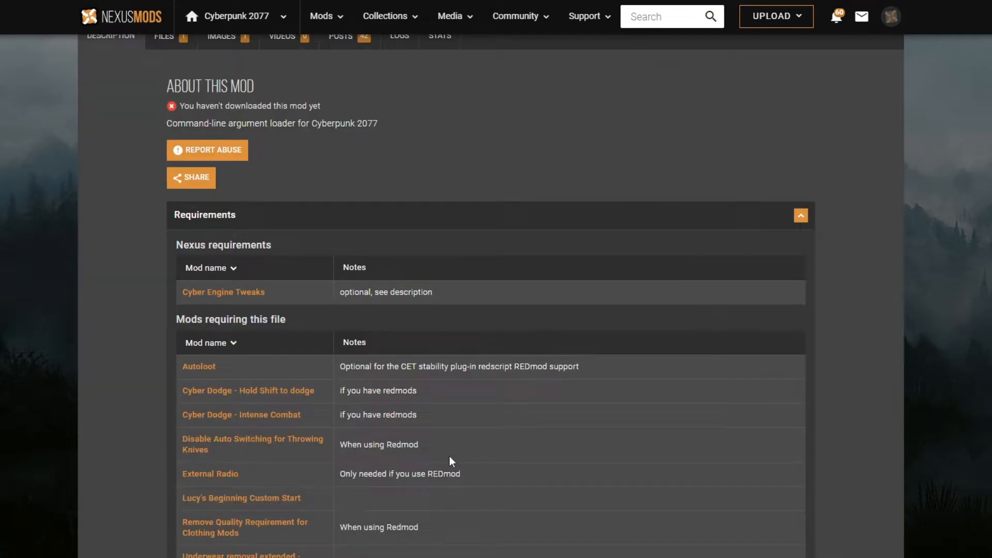
{"action": "scroll", "scroll_direction": "down", "scroll_amount": 3}
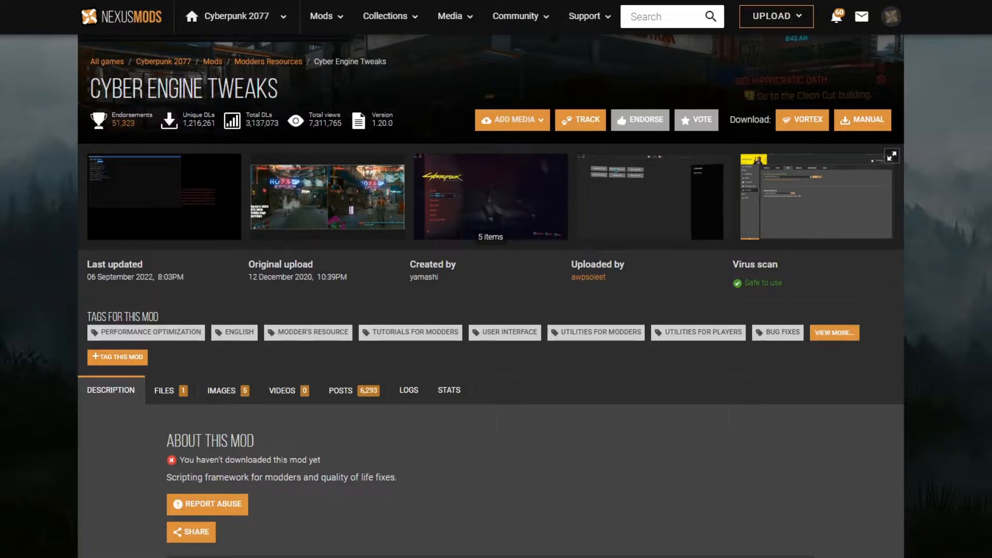
{"action": "mouse_move", "coordinate": [346, 200]}
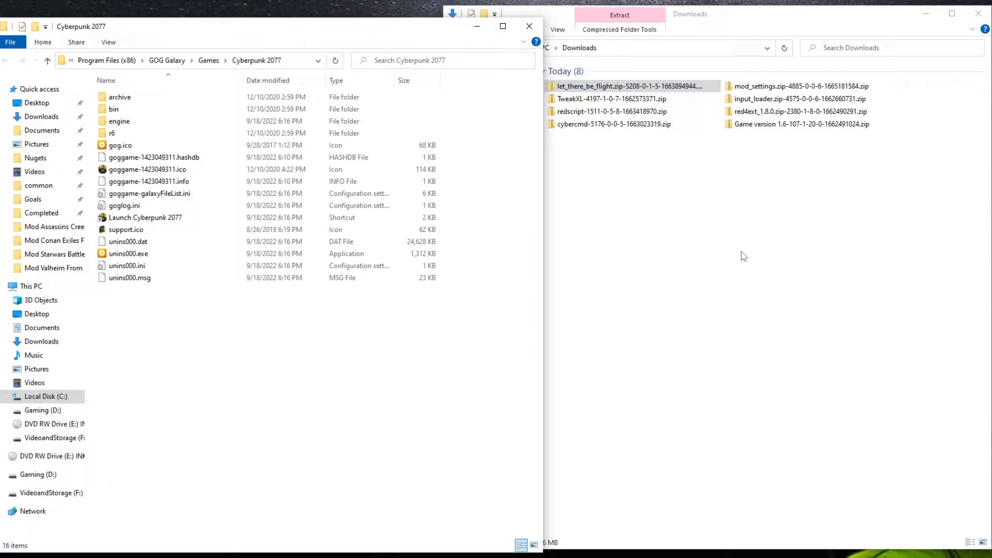
Bring Downloads forward and open the red4ext zip beside the game folder
{"action": "left_click", "coordinate": [610, 100]}
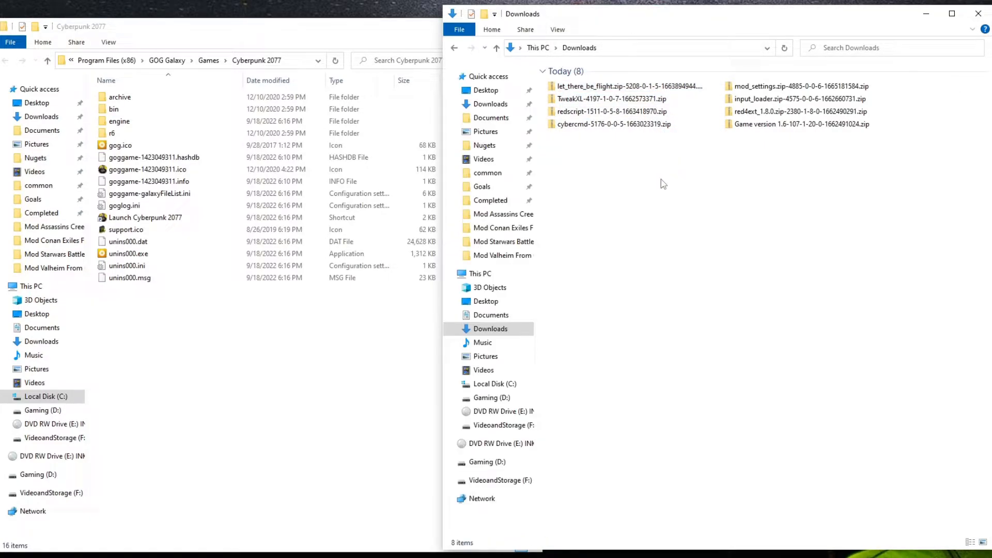
{"action": "mouse_move", "coordinate": [665, 223]}
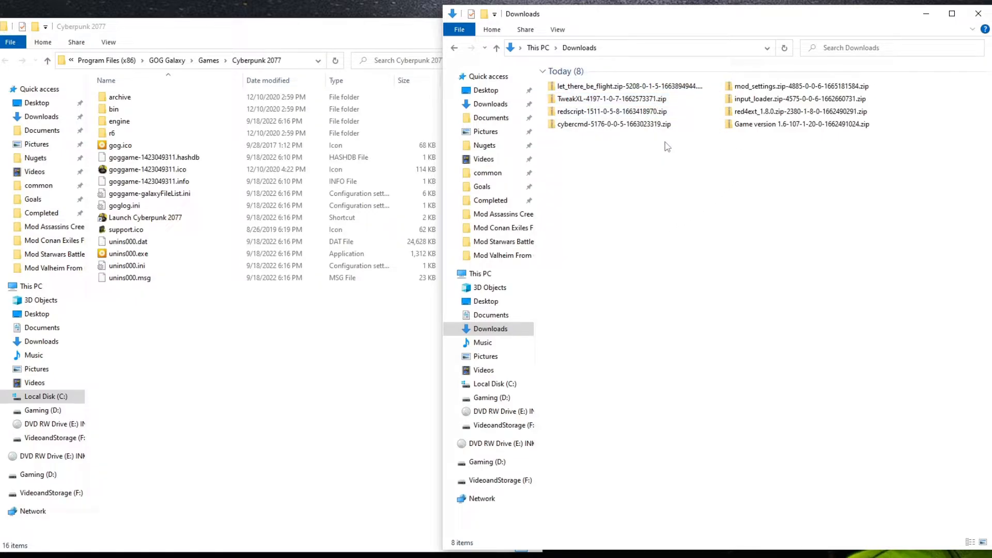
{"action": "left_click", "coordinate": [800, 111]}
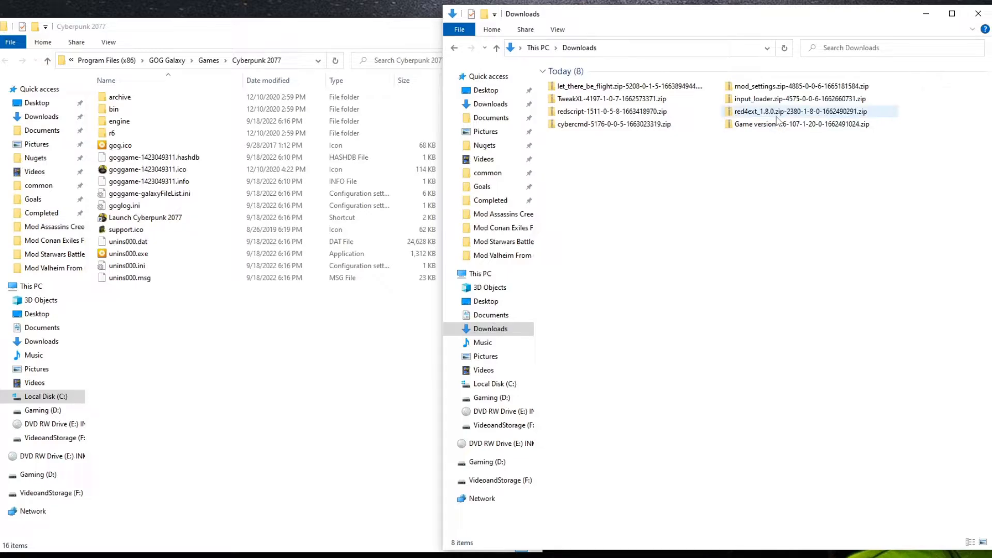
{"action": "double_click", "coordinate": [800, 112]}
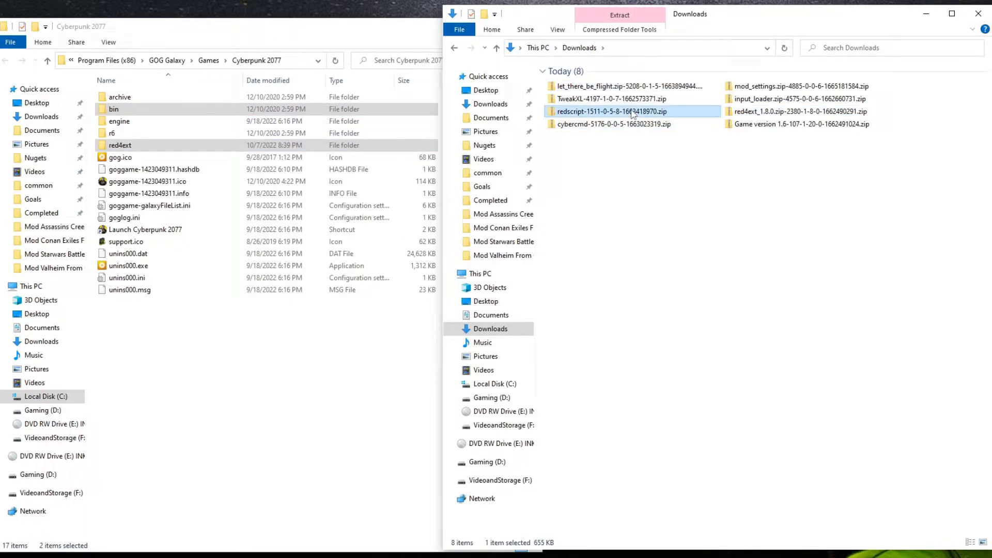
Open the redscript and cybercmd zips, merge their folders, then open the Game version 1.6 archive
{"action": "double_click", "coordinate": [612, 112]}
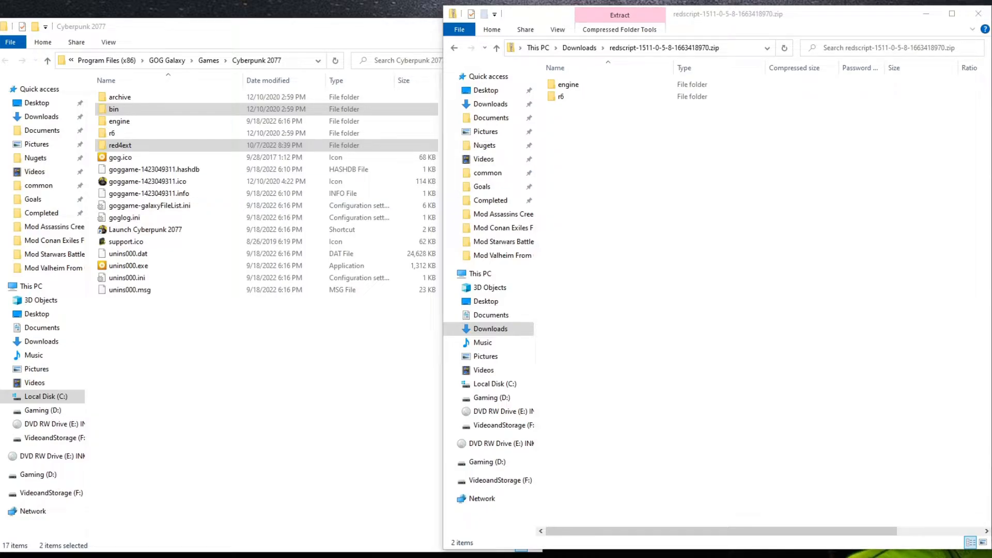
{"action": "double_click", "coordinate": [119, 121]}
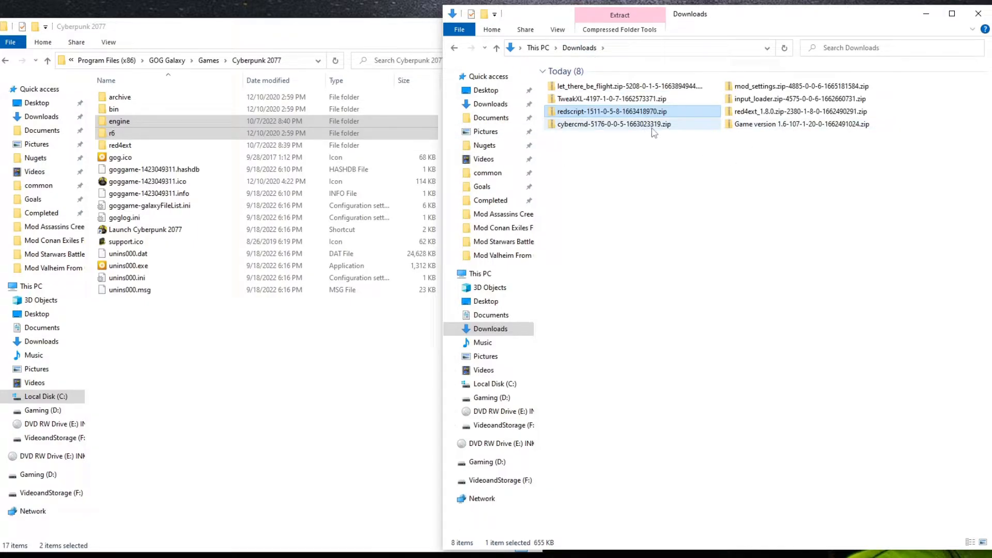
{"action": "double_click", "coordinate": [613, 123]}
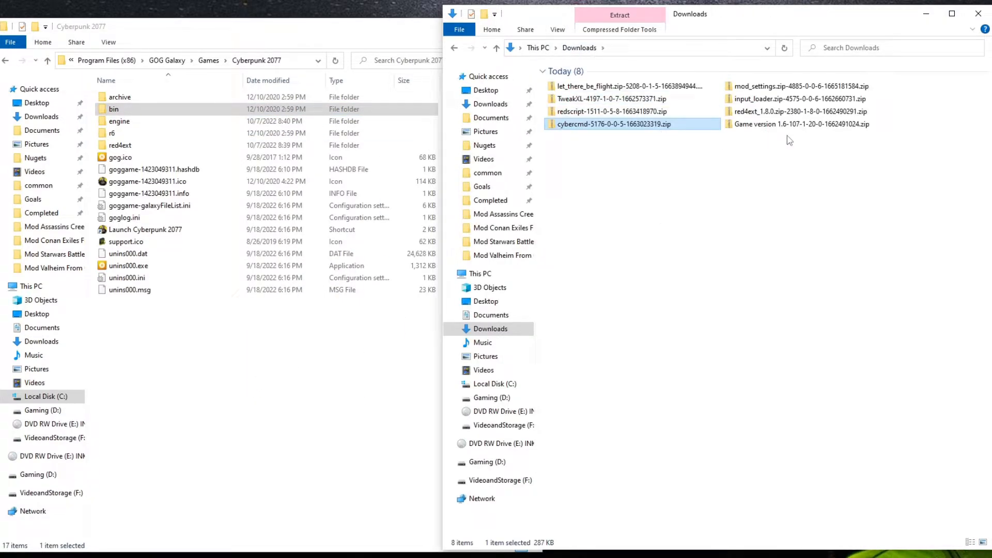
{"action": "mouse_move", "coordinate": [798, 124]}
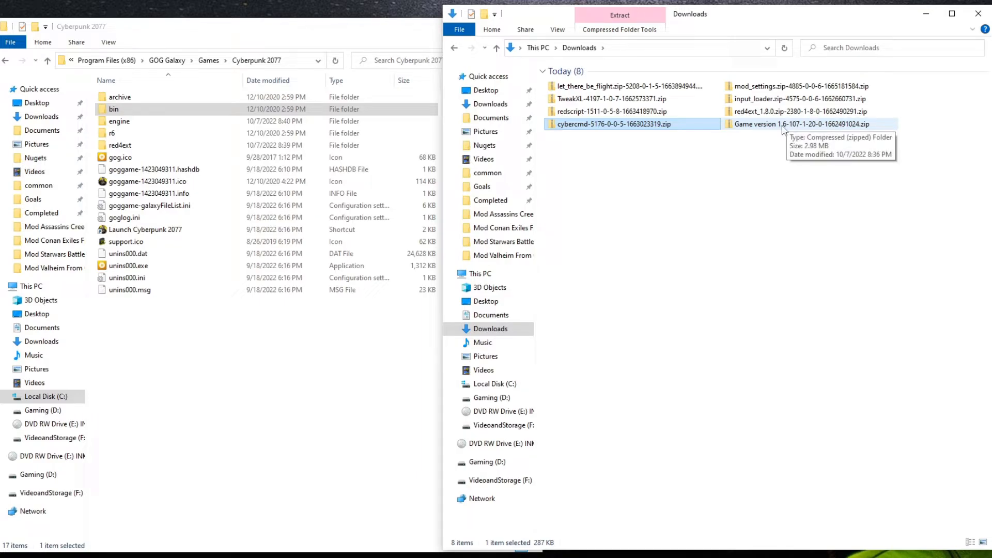
{"action": "double_click", "coordinate": [796, 124]}
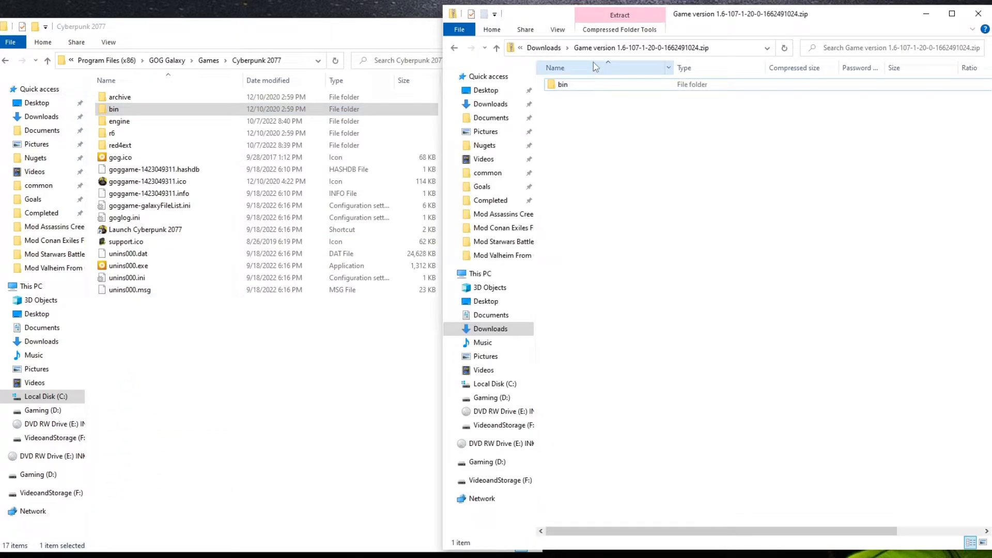
Open input_loader, mod_settings and let_there_be_flight zips and drag archive, r6 and red4ext into the game folder
{"action": "left_click", "coordinate": [454, 48]}
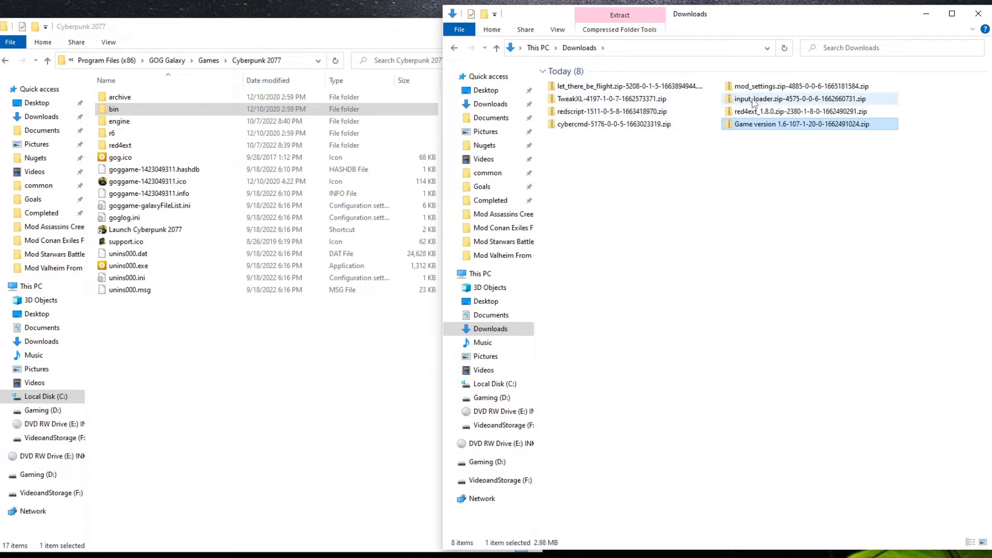
{"action": "double_click", "coordinate": [800, 99]}
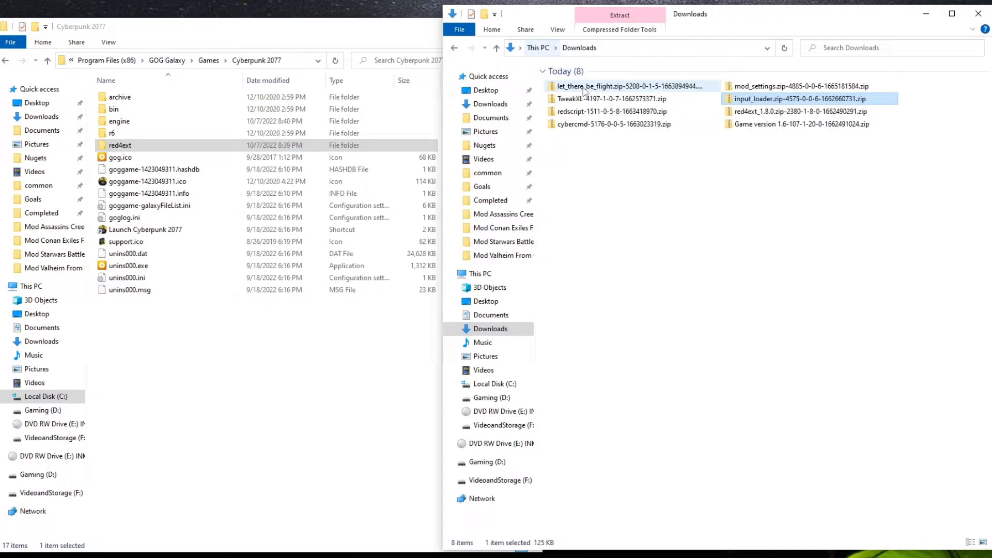
{"action": "double_click", "coordinate": [610, 99]}
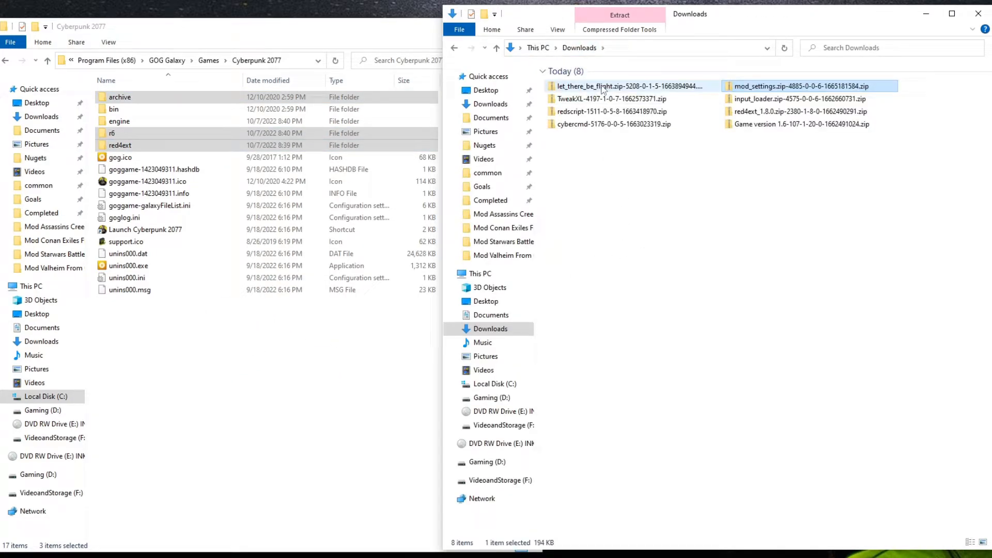
{"action": "double_click", "coordinate": [628, 86]}
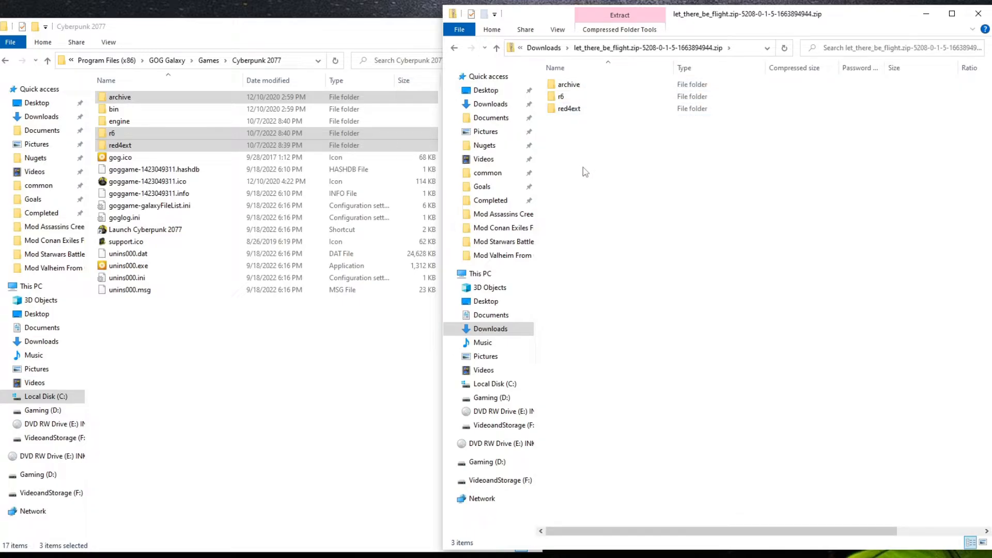
{"action": "left_click_drag", "start_coordinate": [582, 95], "coordinate": [196, 466]}
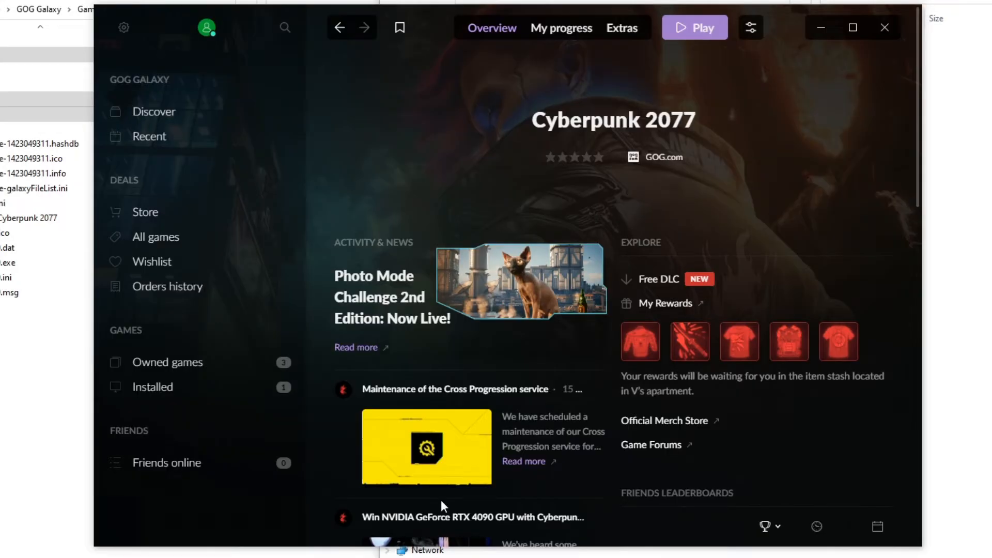
{"action": "mouse_move", "coordinate": [707, 40]}
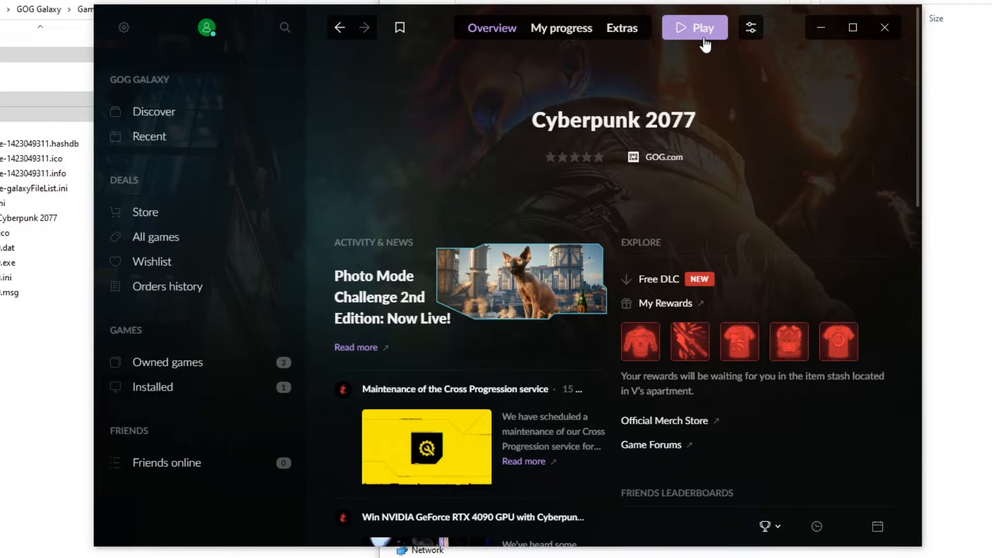
Start Cyberpunk 2077 with Play on its GOG Galaxy page
{"action": "left_click", "coordinate": [694, 27]}
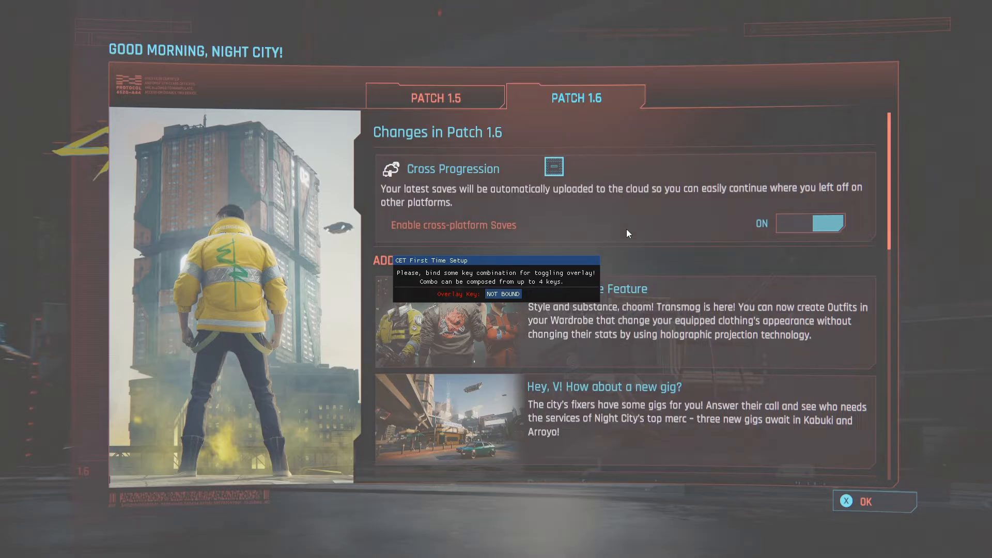
{"action": "mouse_move", "coordinate": [486, 291]}
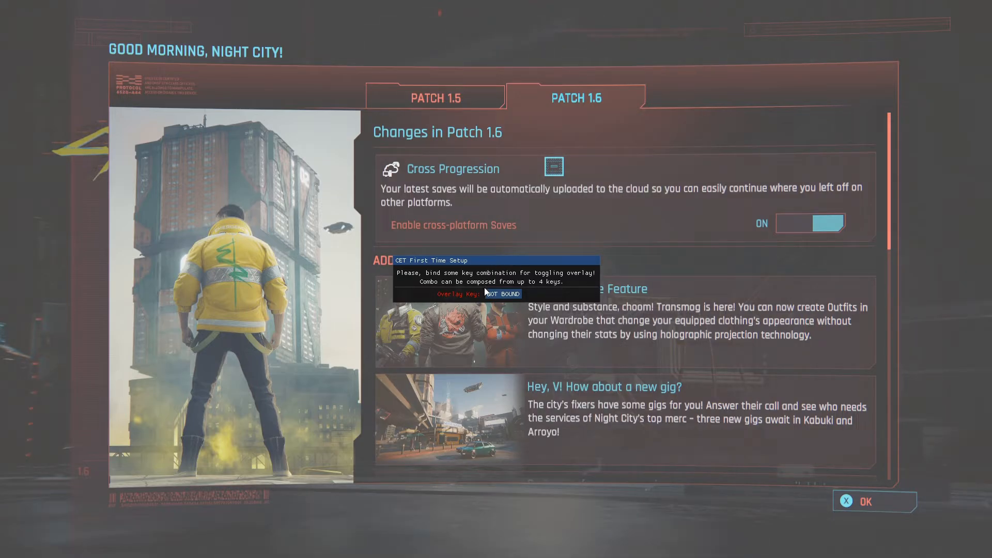
Bind an overlay toggle key in CET First Time Setup and focus the CET console
{"action": "left_click", "coordinate": [503, 294]}
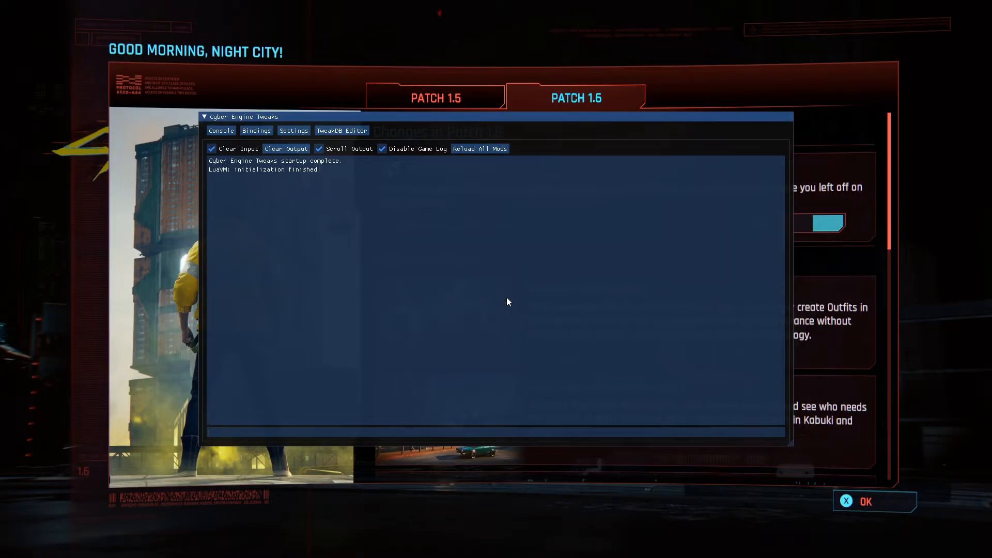
{"action": "left_click", "coordinate": [285, 170]}
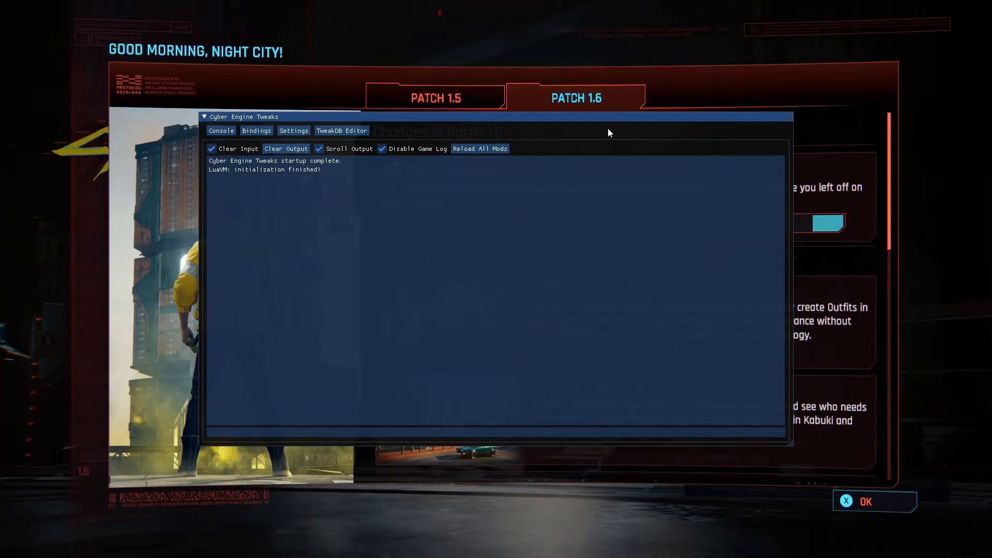
{"action": "mouse_move", "coordinate": [324, 196]}
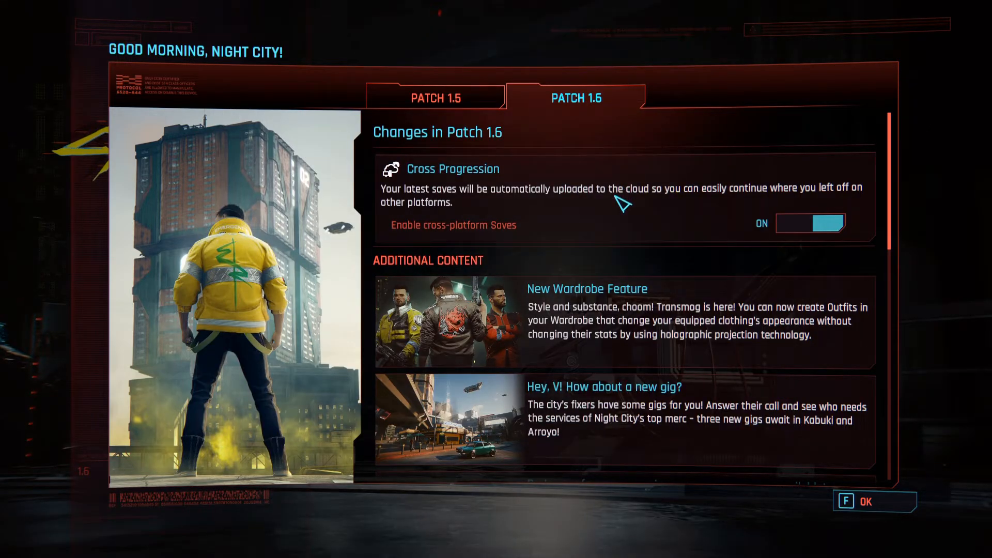
Scroll the Patch 1.6 notes and confirm OK to reach the main menu
{"action": "scroll", "scroll_direction": "down", "scroll_amount": 3}
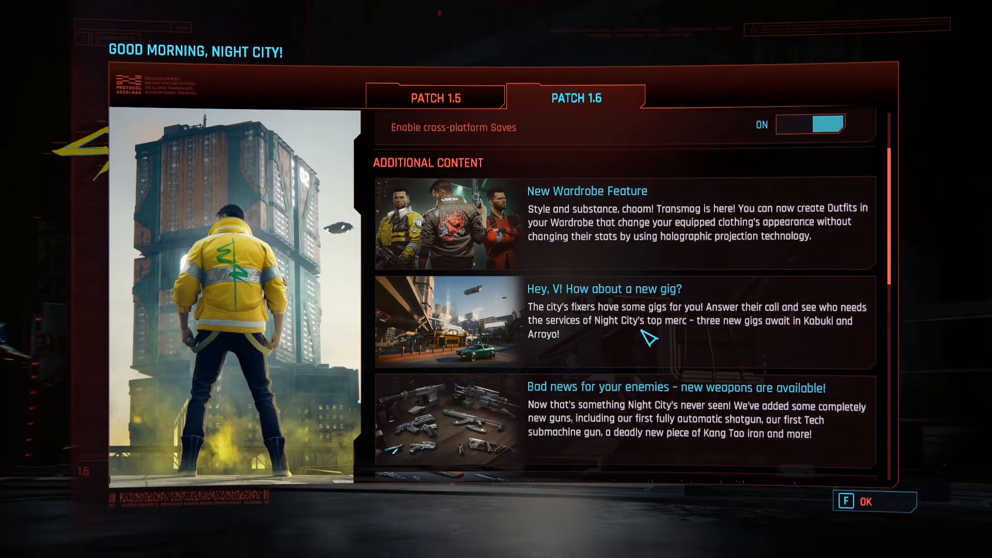
{"action": "left_click", "coordinate": [874, 501]}
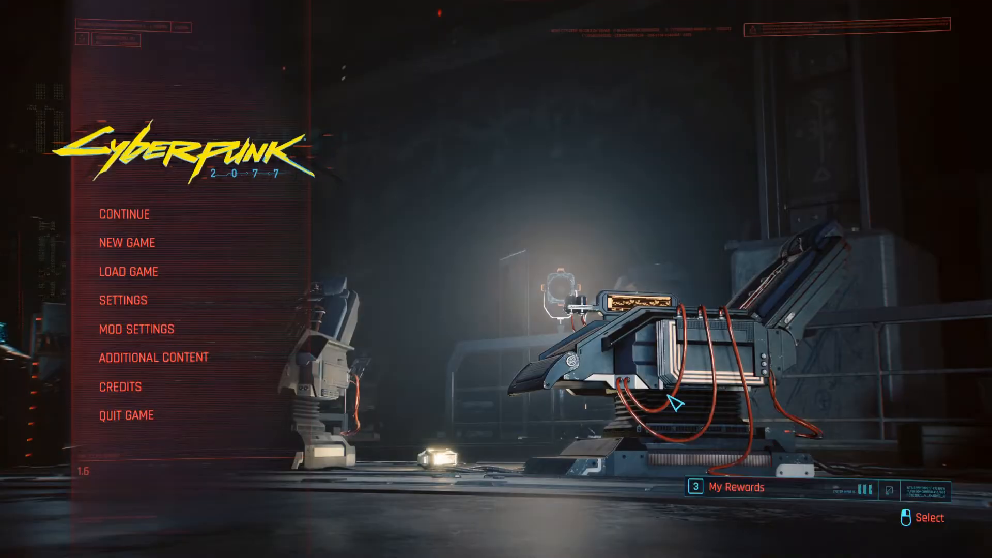
{"action": "mouse_move", "coordinate": [124, 214]}
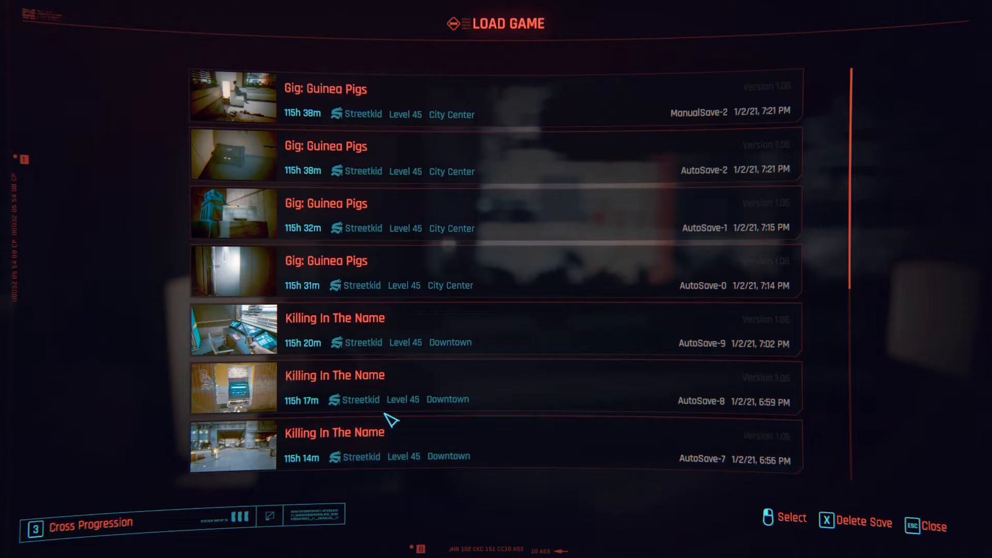
Load the Killing In The Name save and enter the game world
{"action": "scroll", "scroll_direction": "down", "scroll_amount": 3}
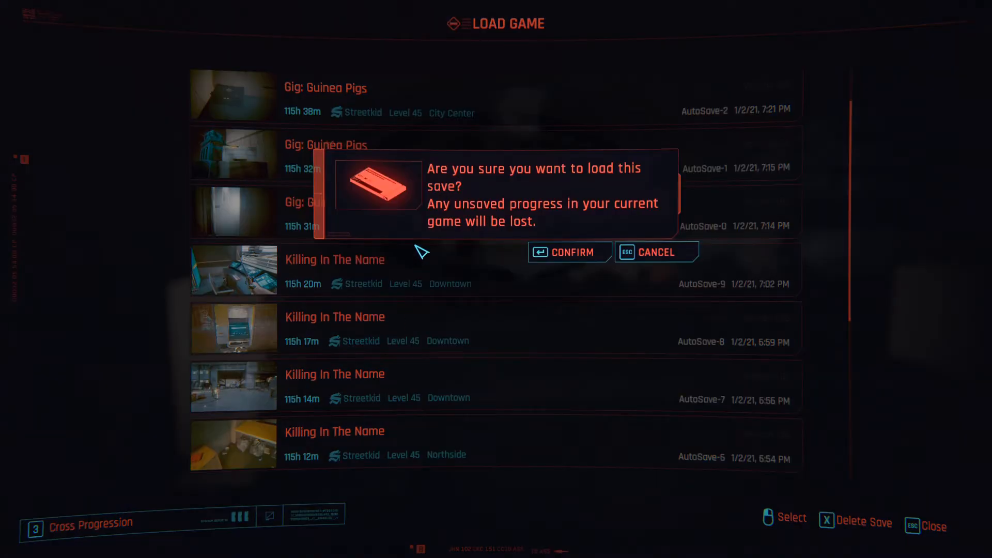
{"action": "left_click", "coordinate": [568, 252]}
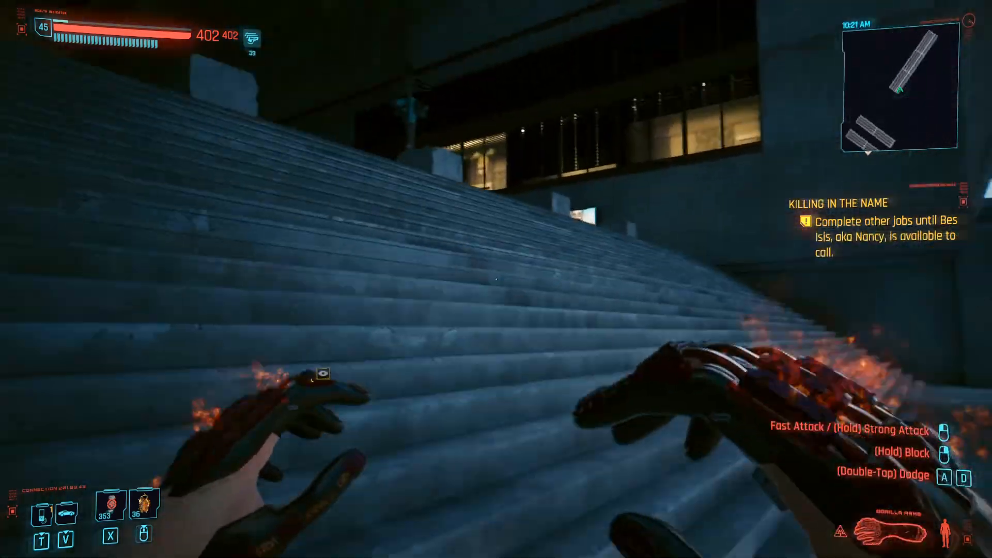
{"action": "key", "text": "Escape"}
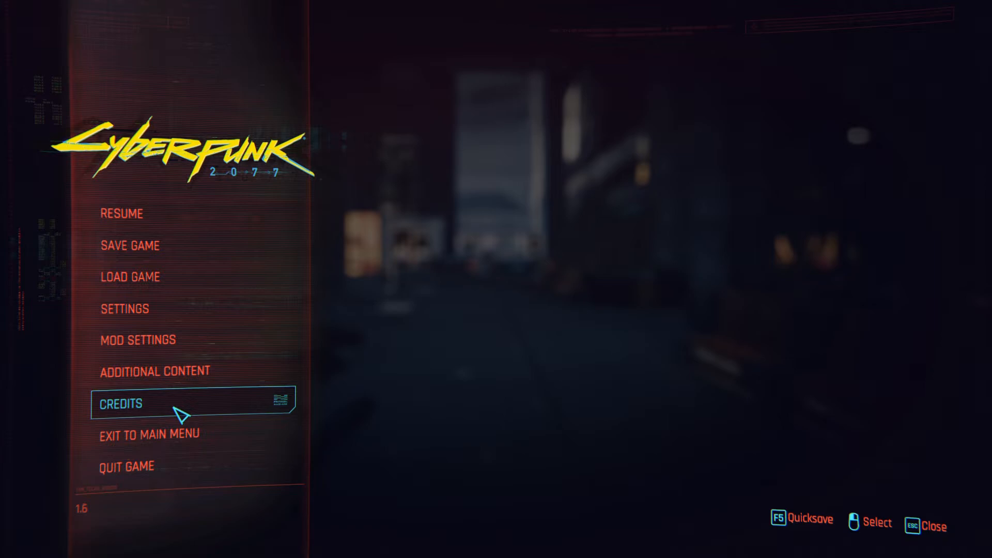
{"action": "left_click", "coordinate": [125, 309]}
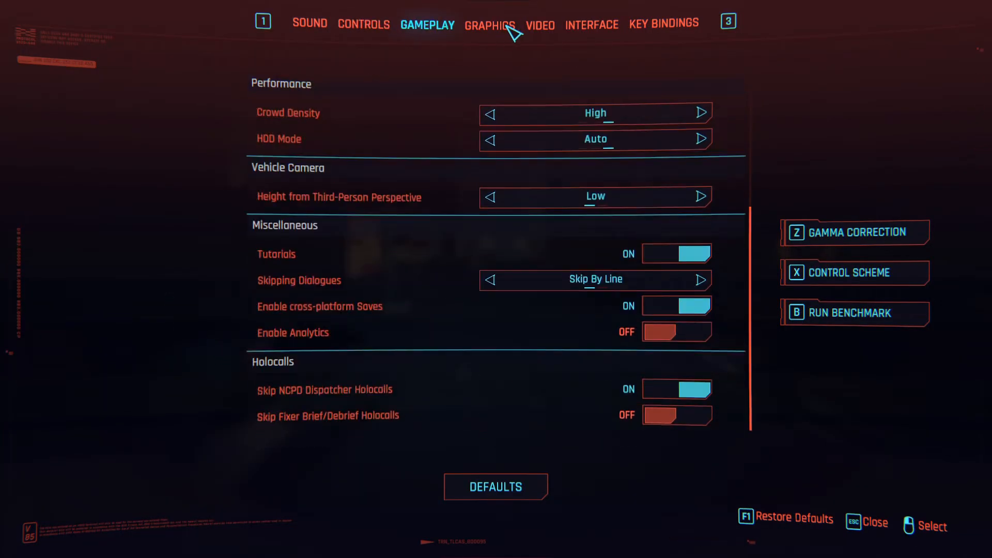
{"action": "key", "text": "Escape"}
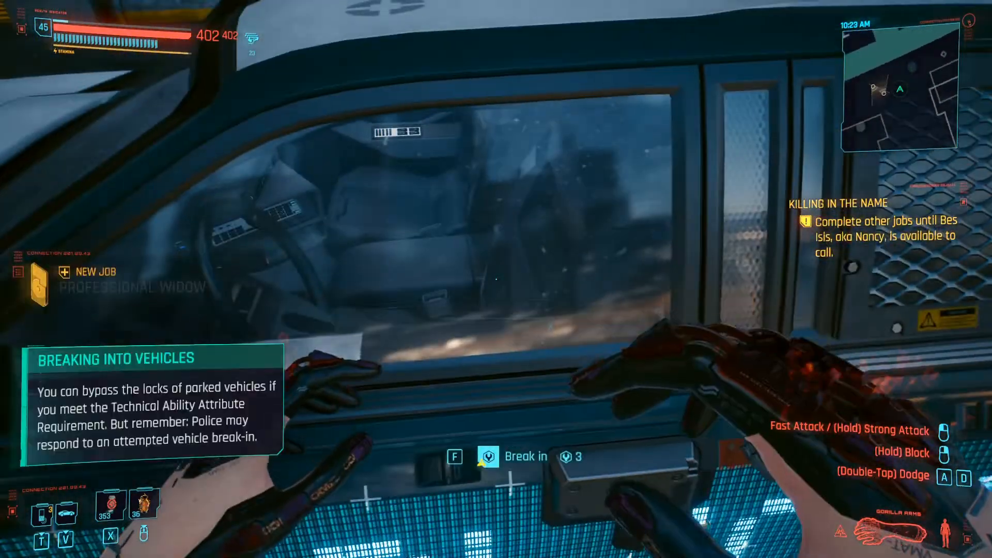